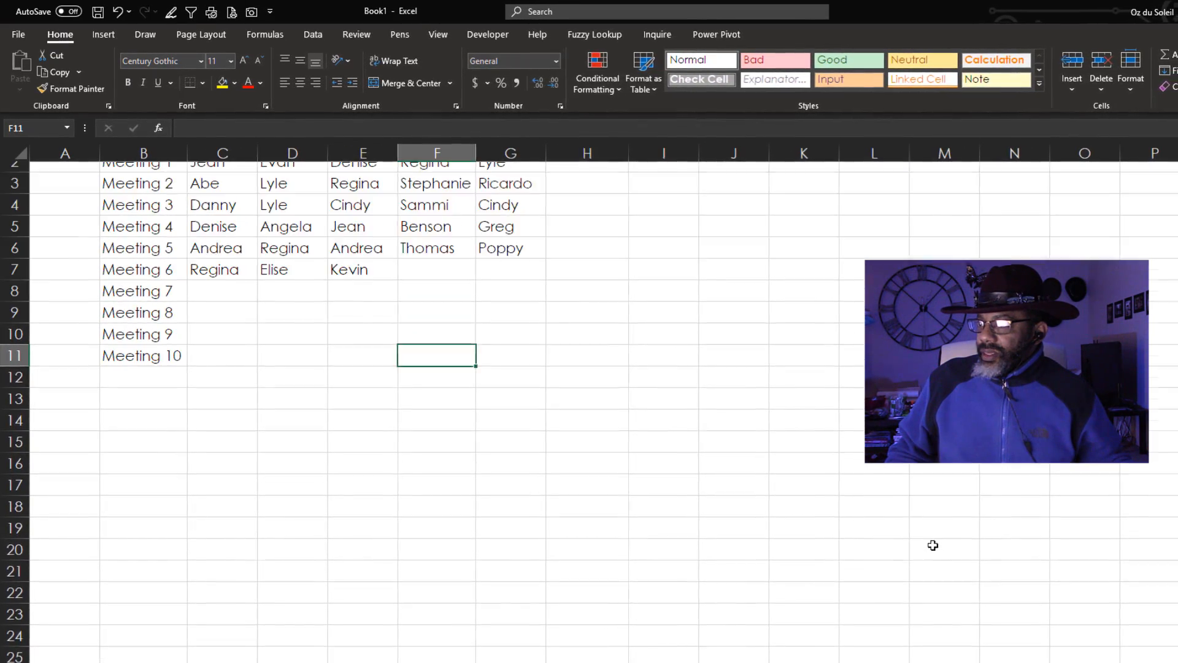
Step: Enter =COUNTIFS(C2:G2,$C$2:G2) in H2, spilling five 1s beside Lyle's Meeting 1 row
scroll(up, 3)
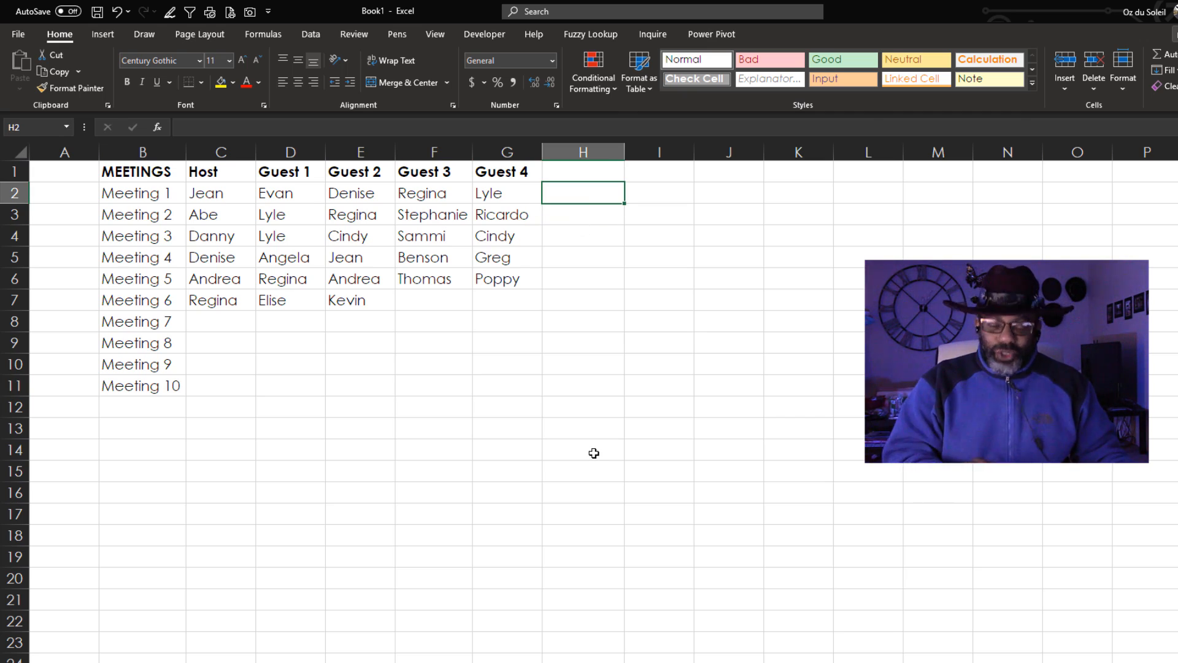
text(=countifs(C2:G2)
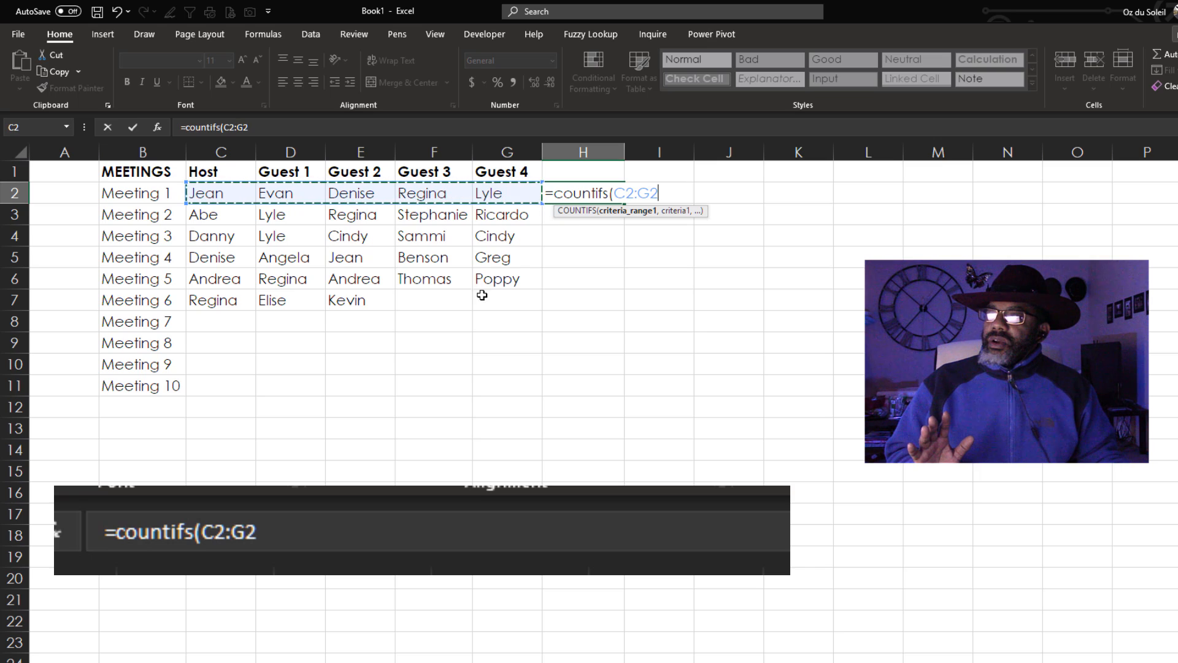
text(,)
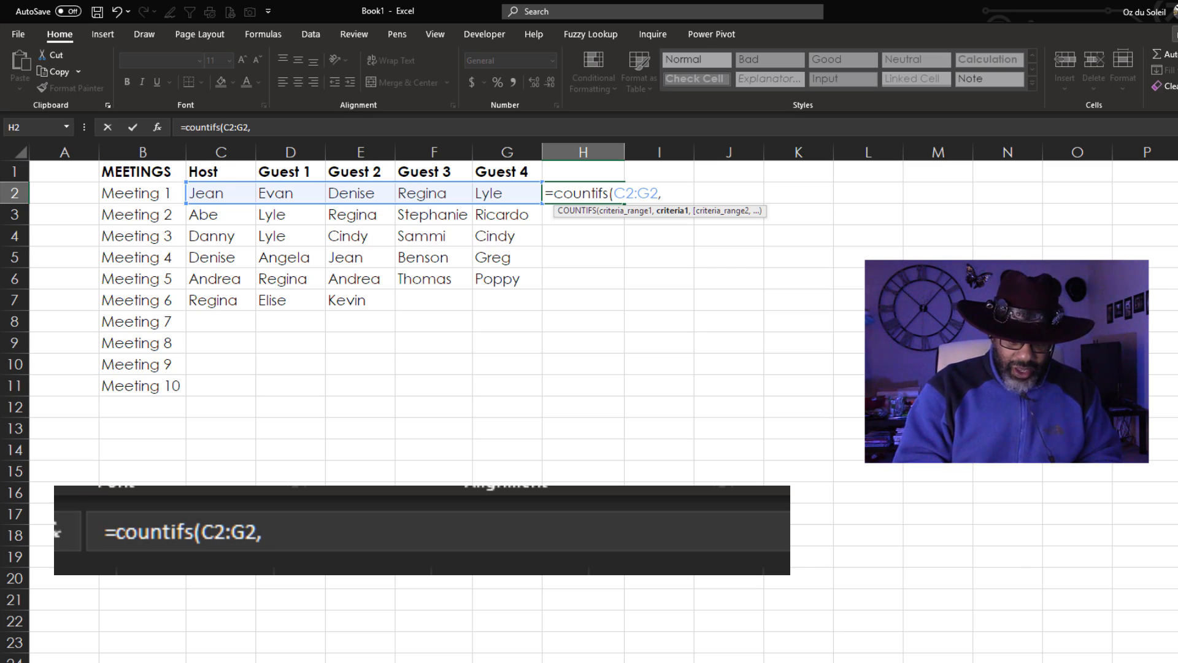
text(c)
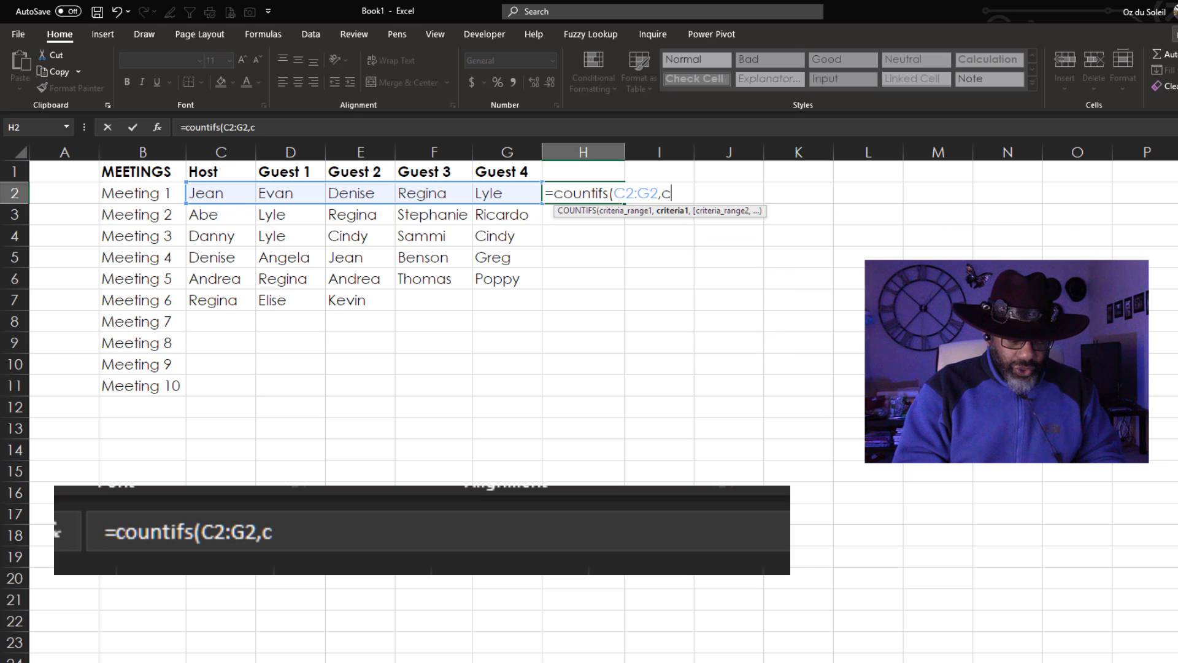
text(2:)
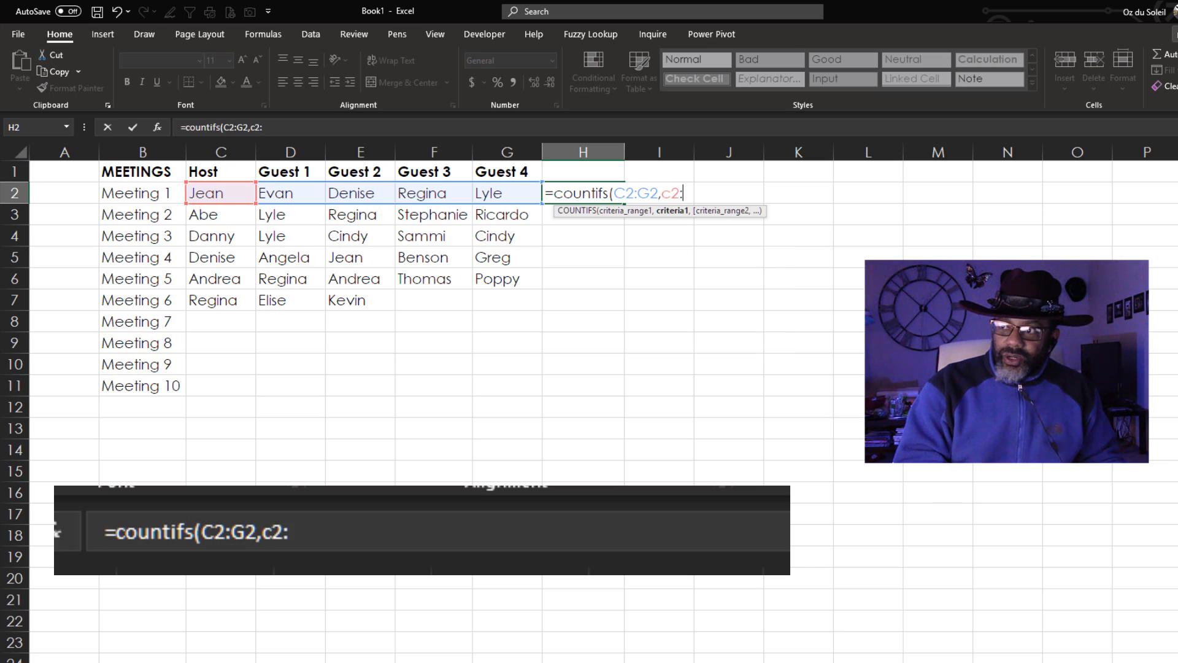
text(g)
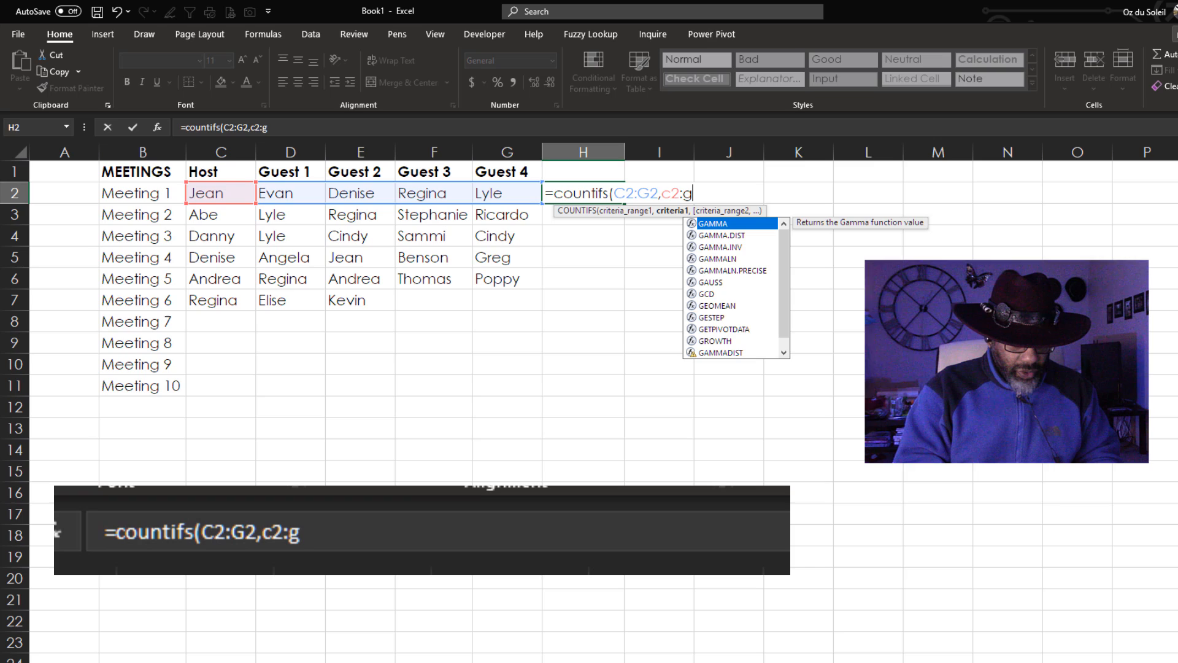
text(2)
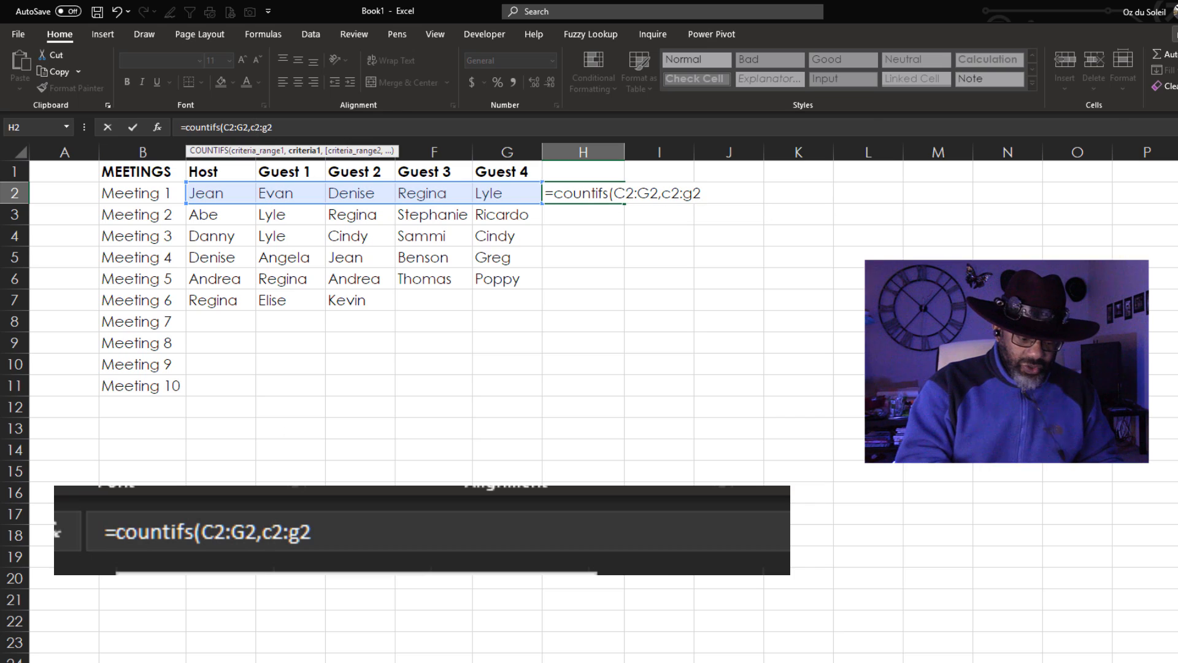
key(F4)
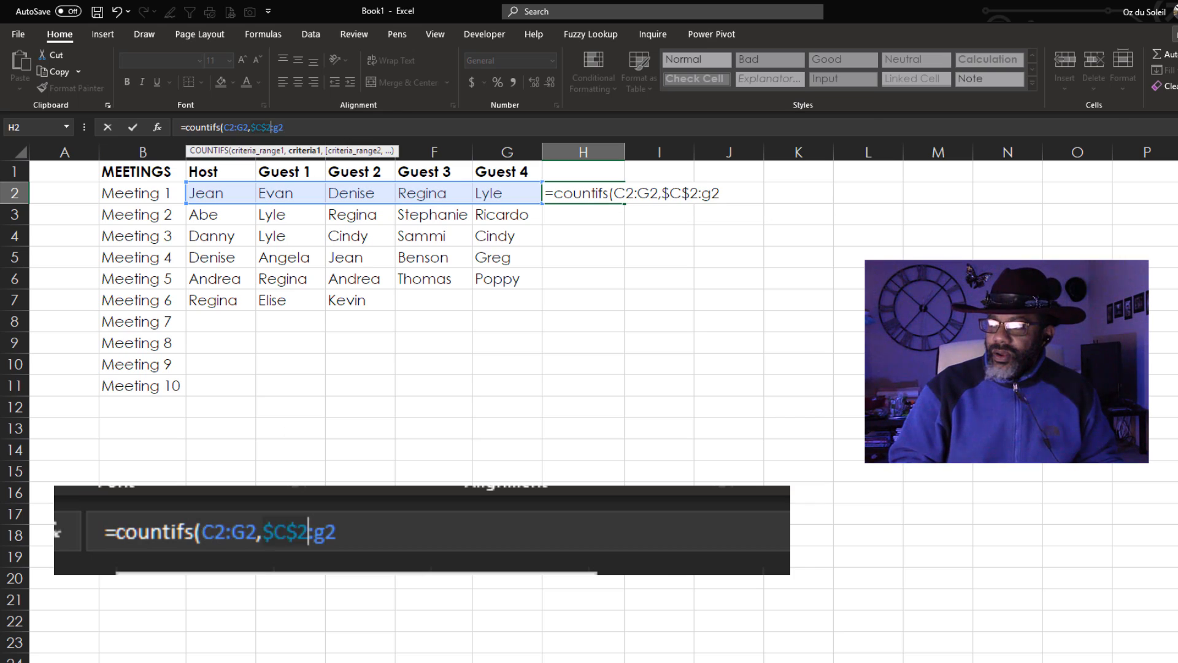
key(enter)
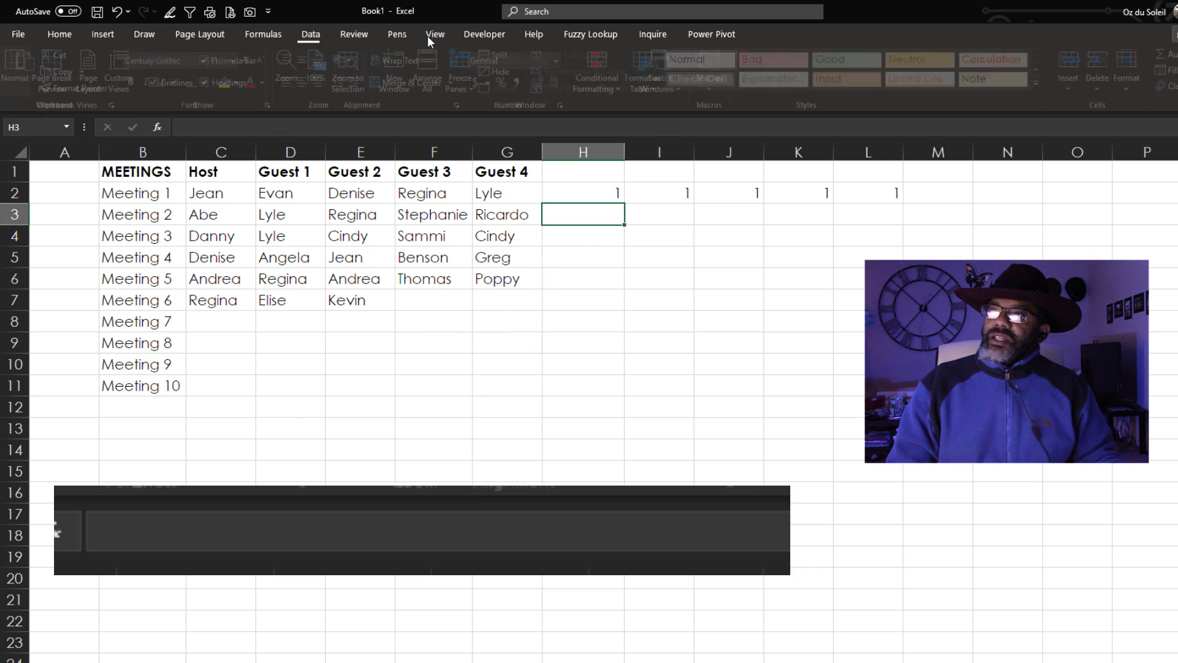
click(435, 34)
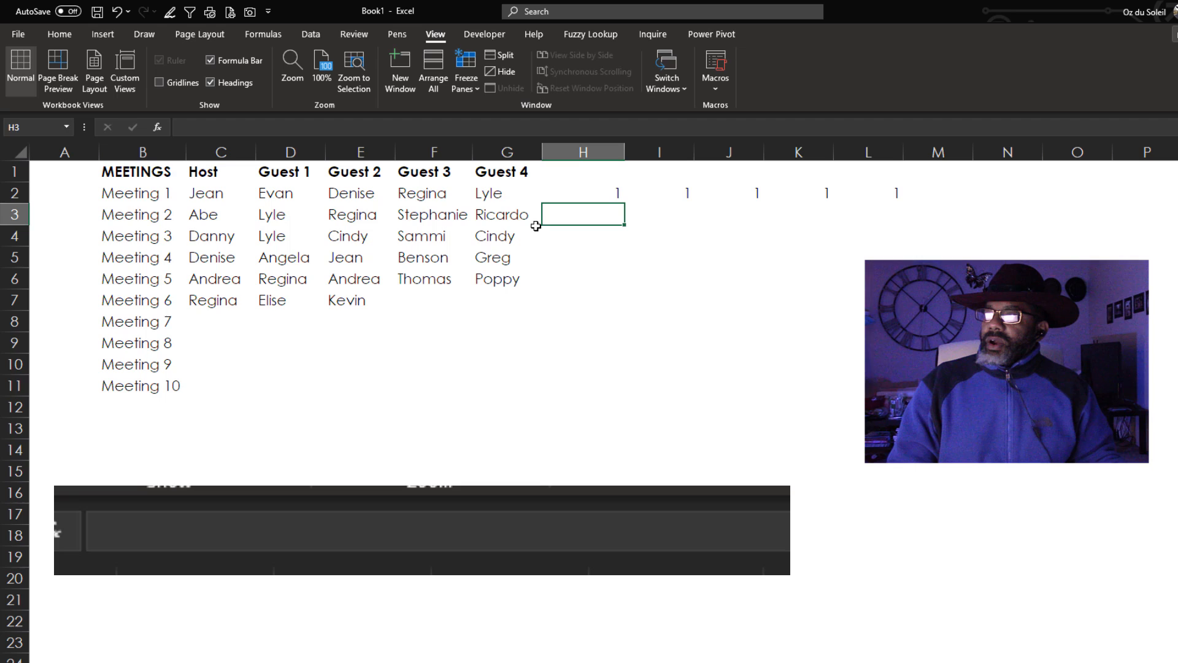
Step: Wrap the H2 count in MAX so each meeting row shows its highest repeat count
click(583, 192)
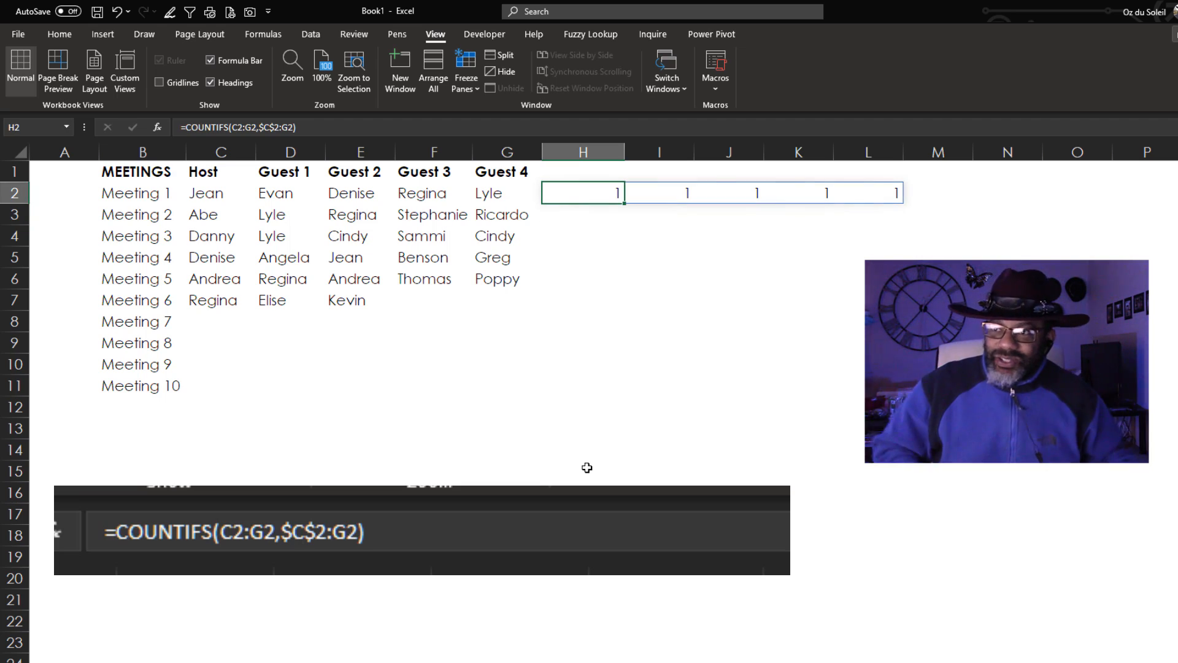
text(max()
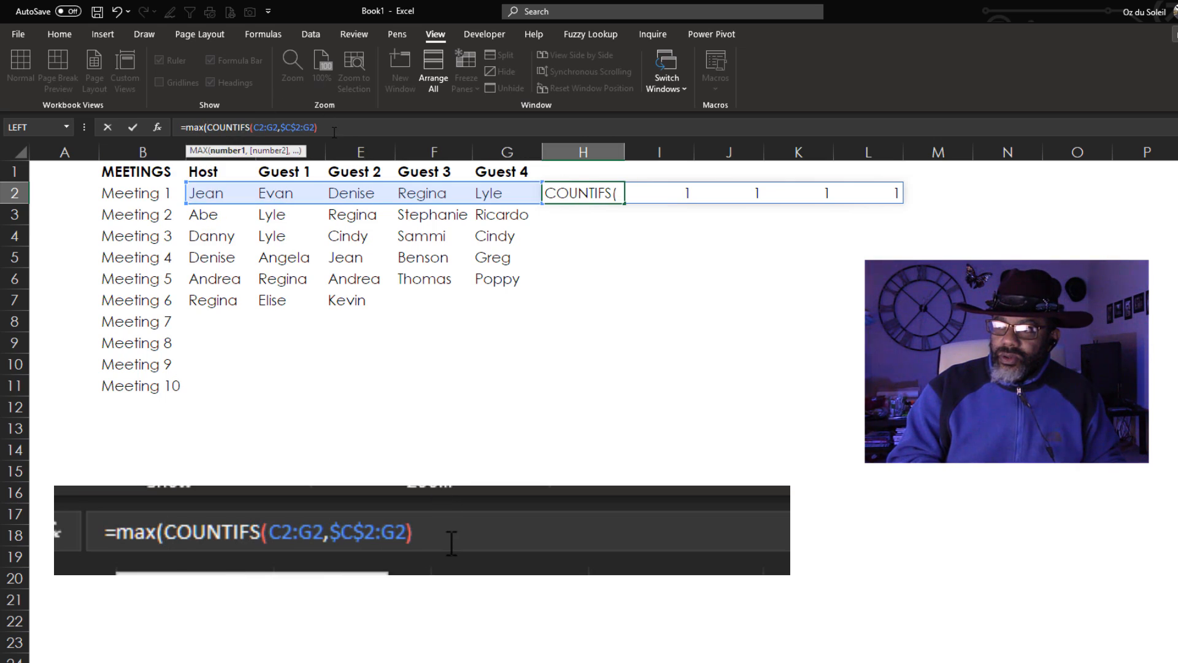
text())
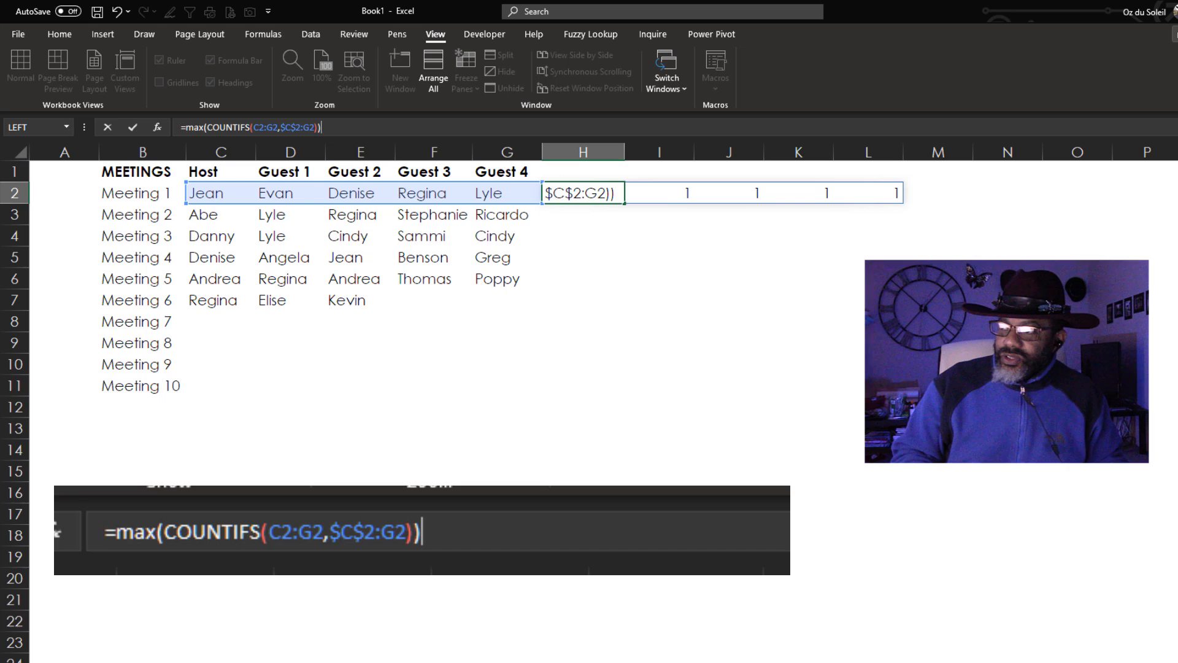
key(Enter)
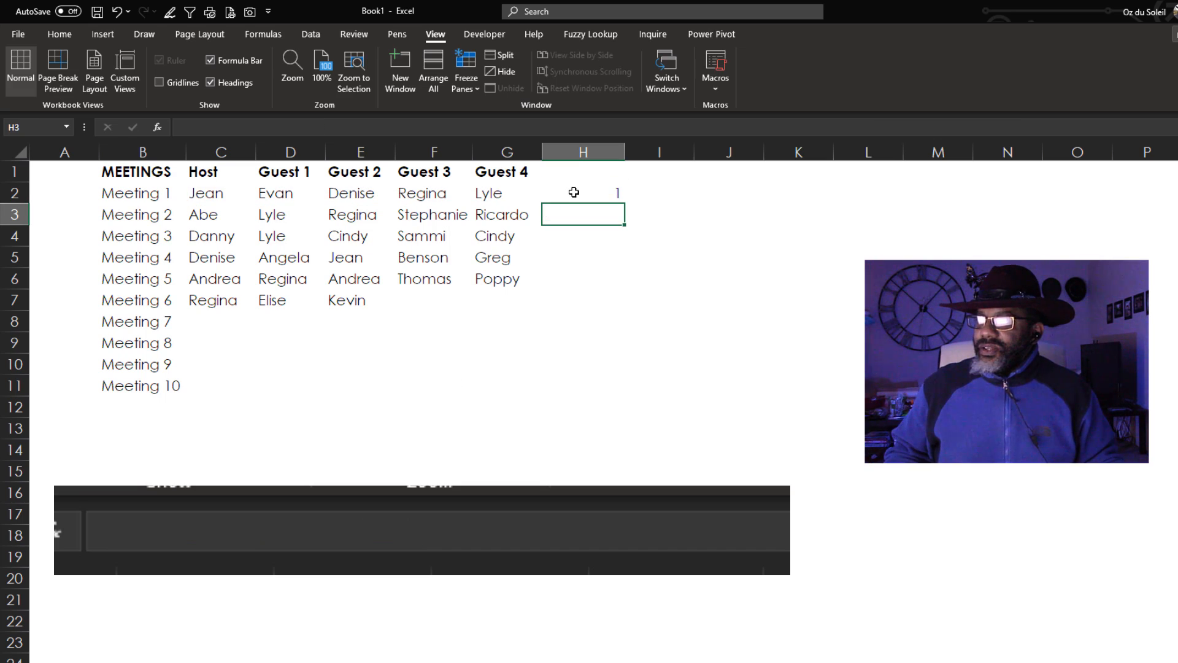
click(581, 193)
text(=if(MAX(COUNTIFS(C2:G2,$C$2:G2)
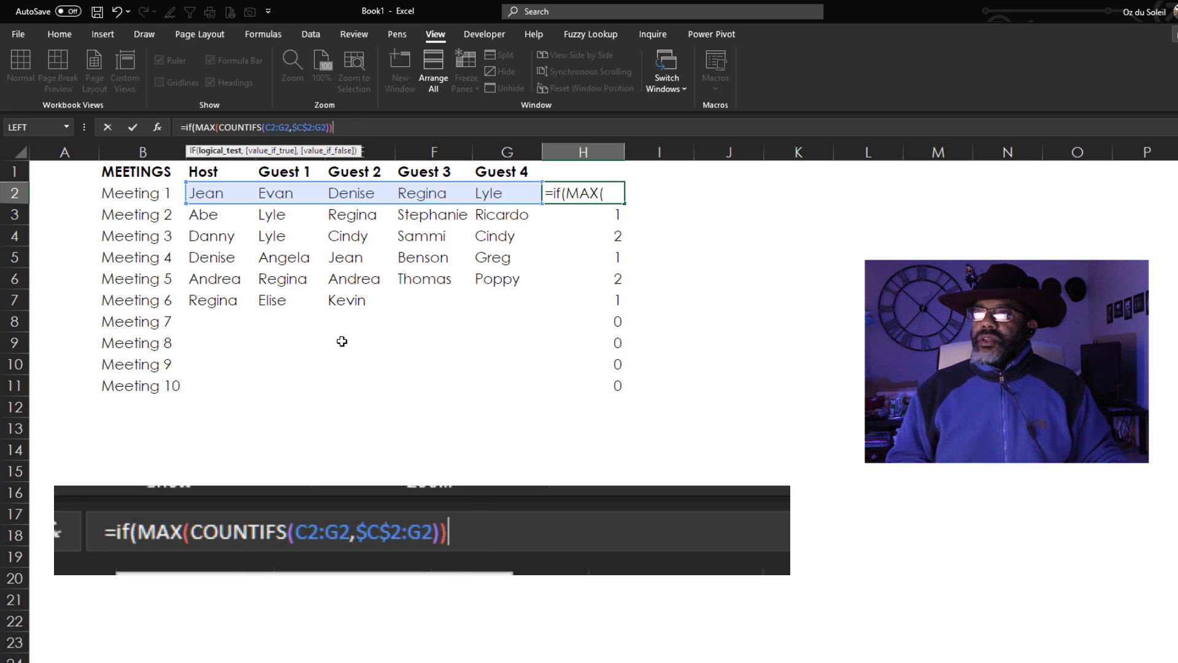
Step: Finish H2 as =IF(MAX(...)>1,"N","") and fill it down to H11, flagging Meetings 3 and 5
text(>)
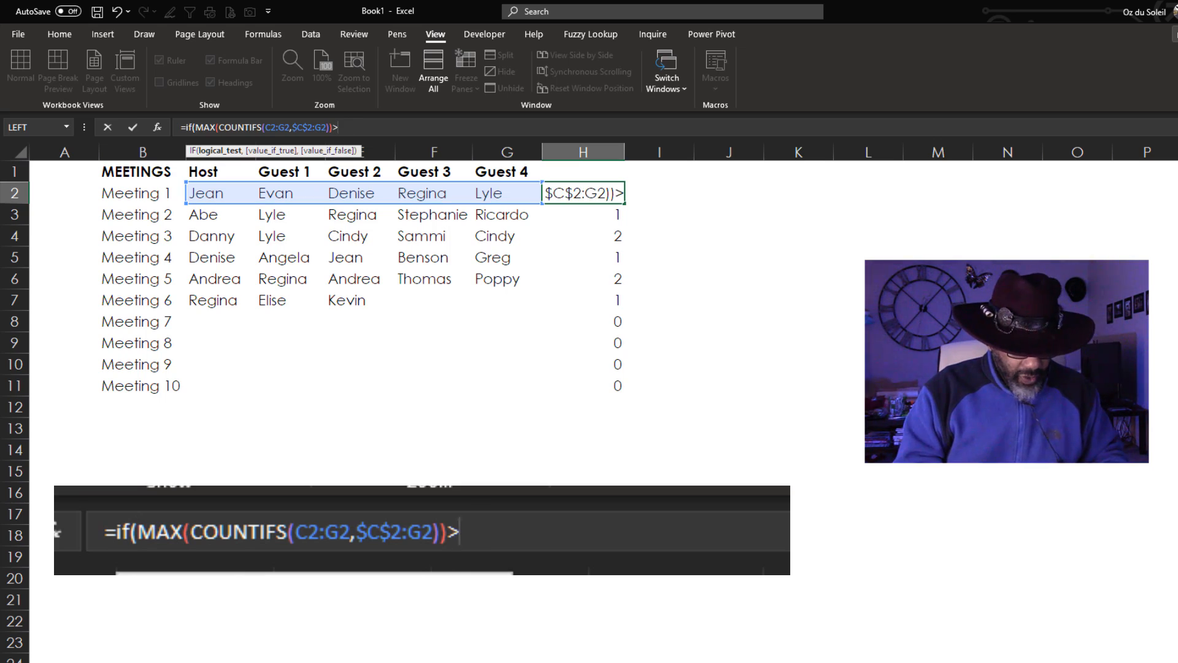
text(1,)
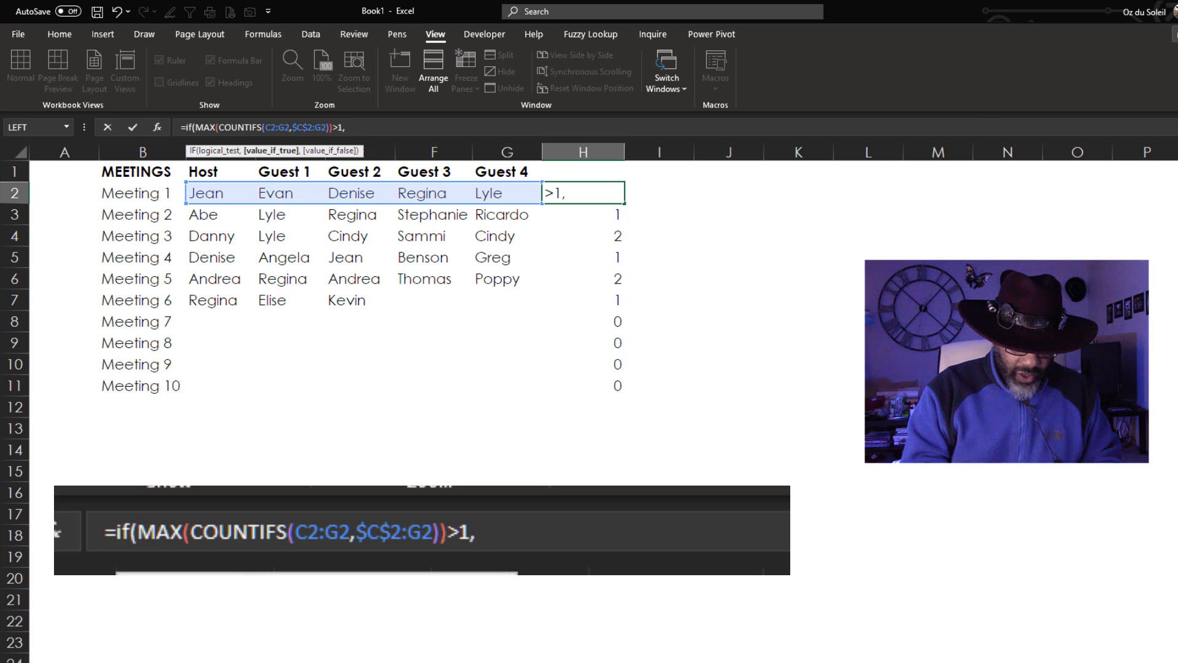
text("N")
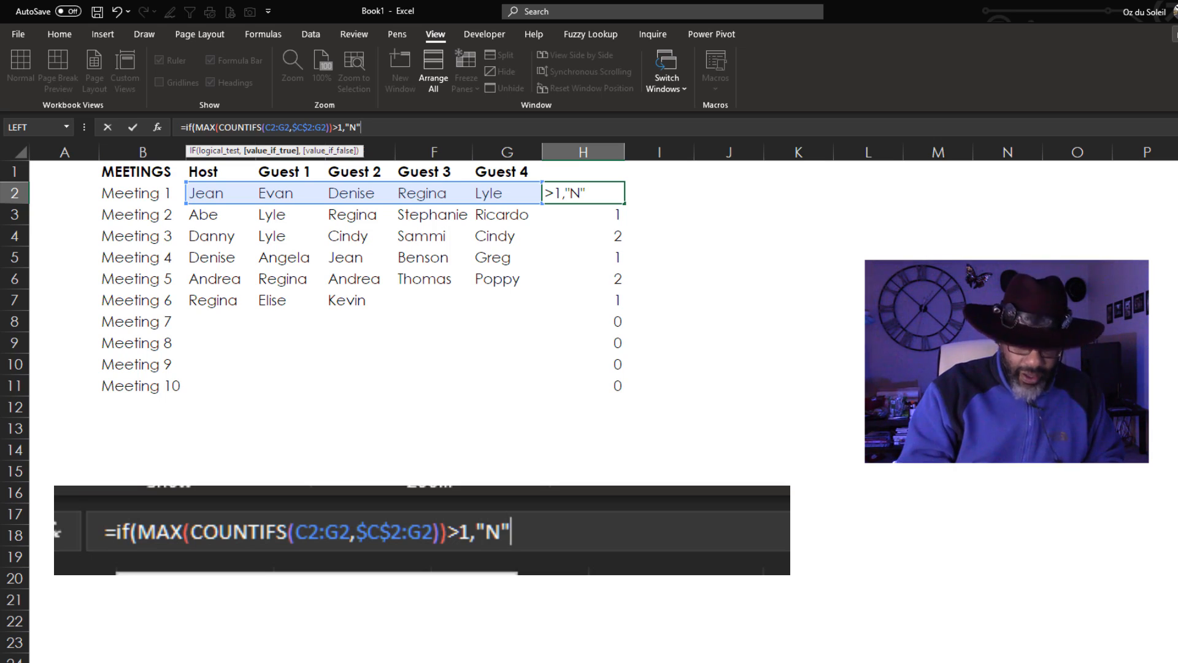
text(,)
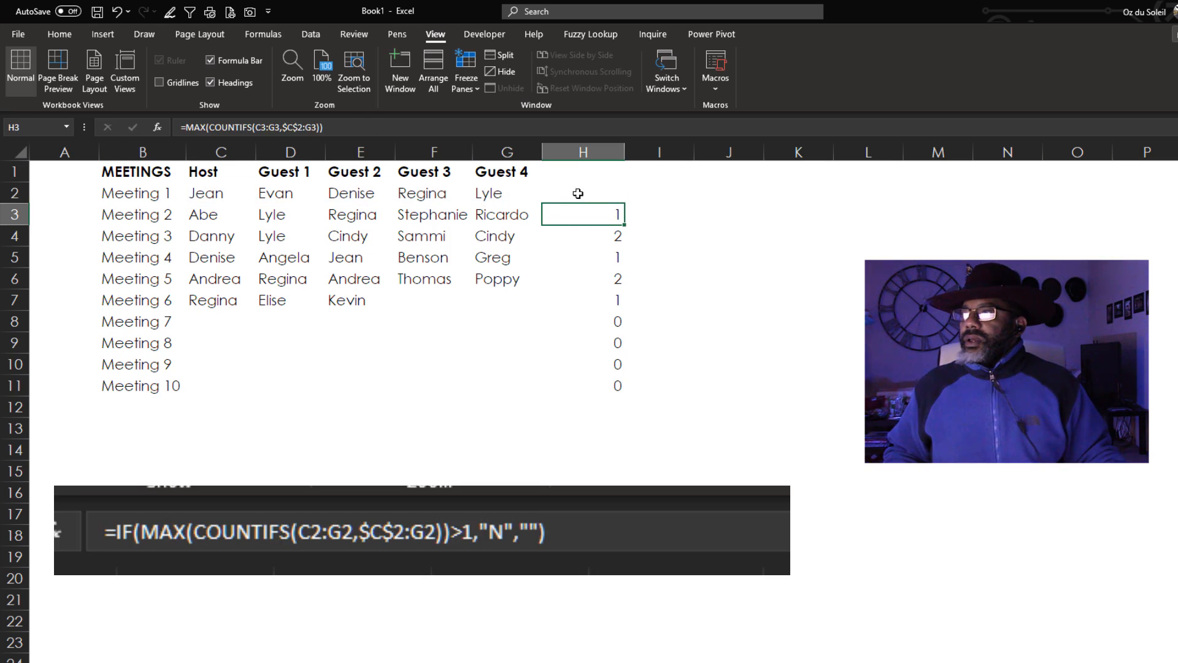
click(581, 192)
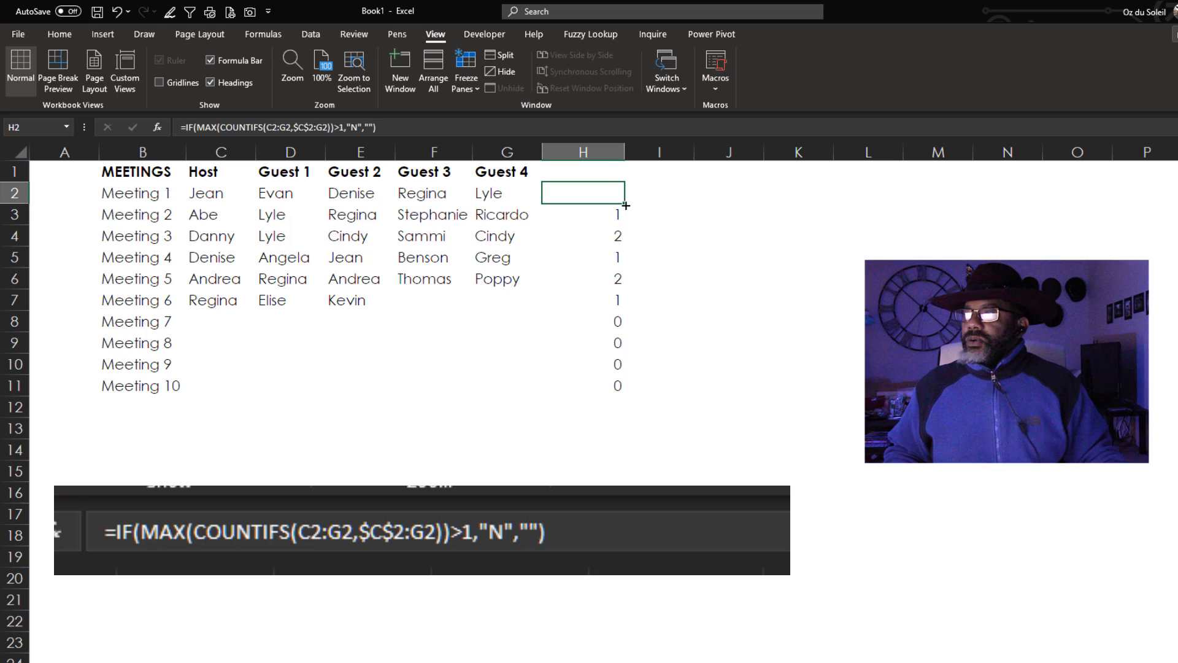
drag(626, 205, 626, 400)
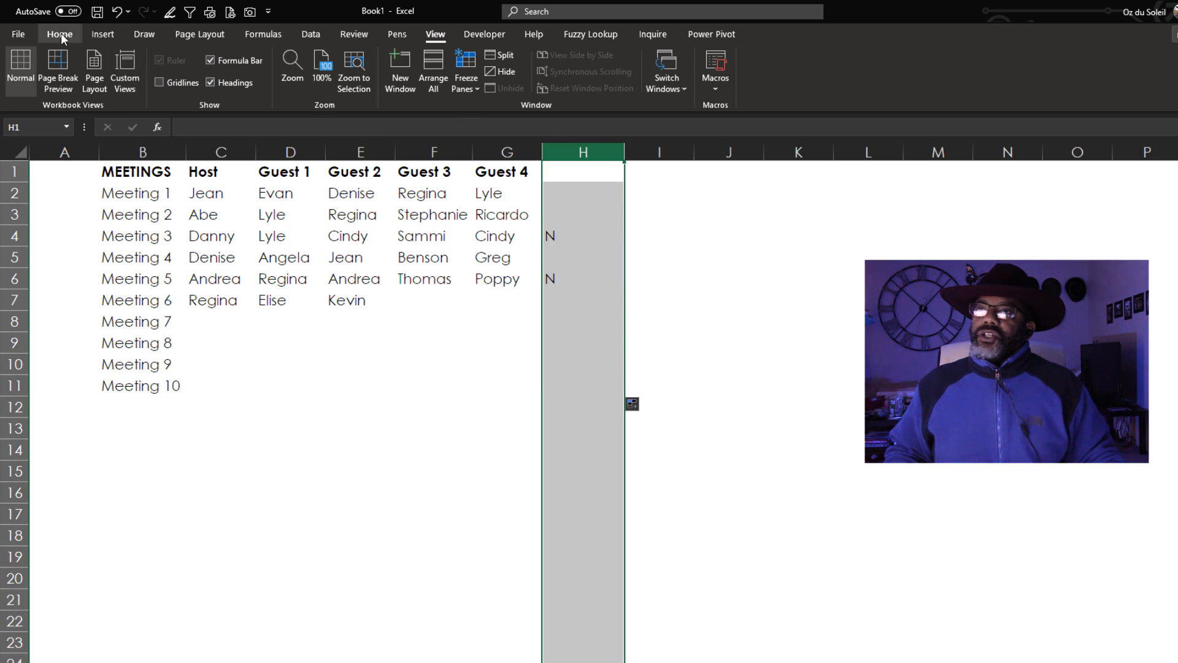
Step: Format H2:H10 bold red Wingdings so N shows as skulls, and head H1 with Check
click(59, 35)
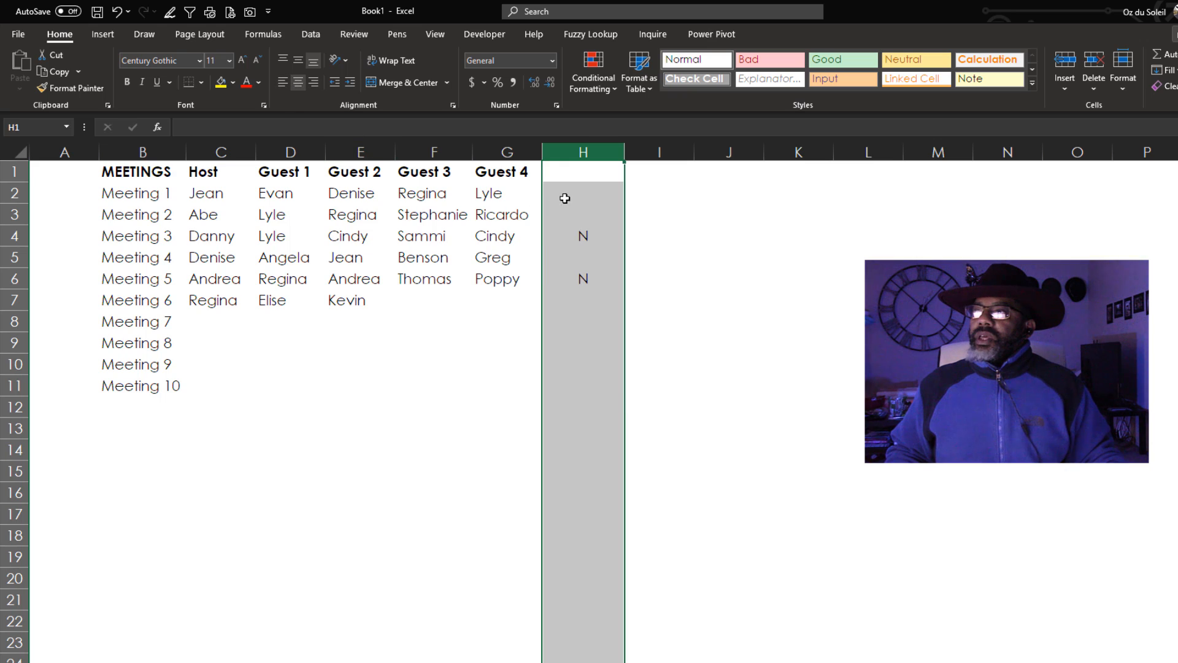
drag(582, 193, 581, 376)
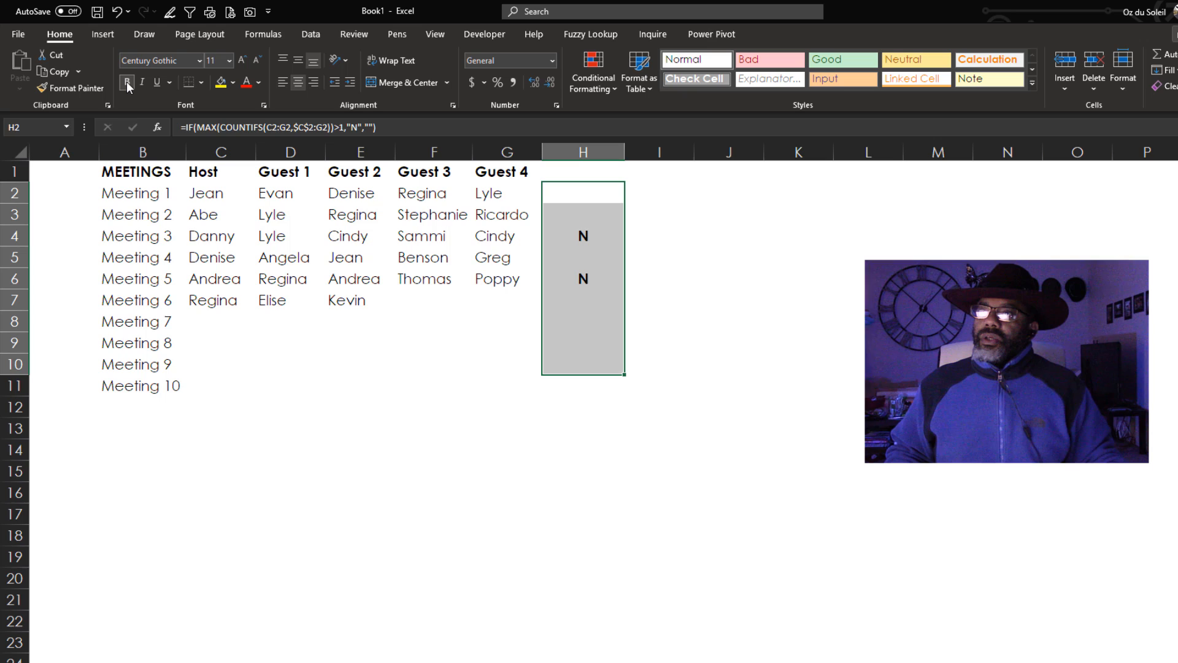
click(247, 82)
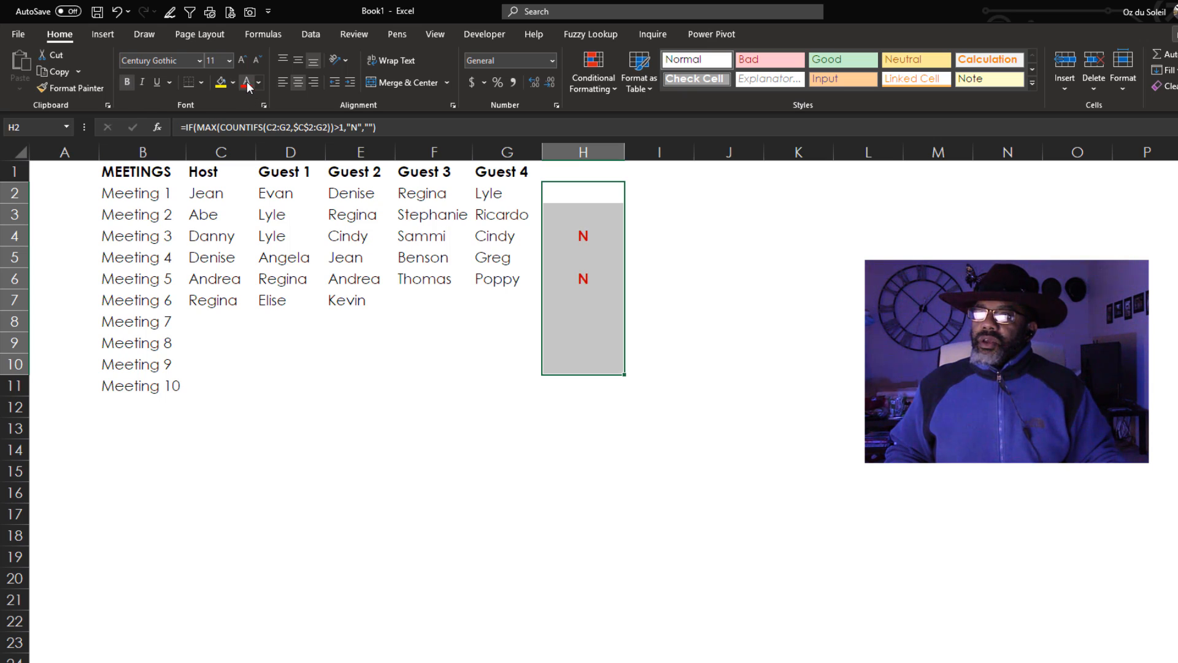
click(205, 60)
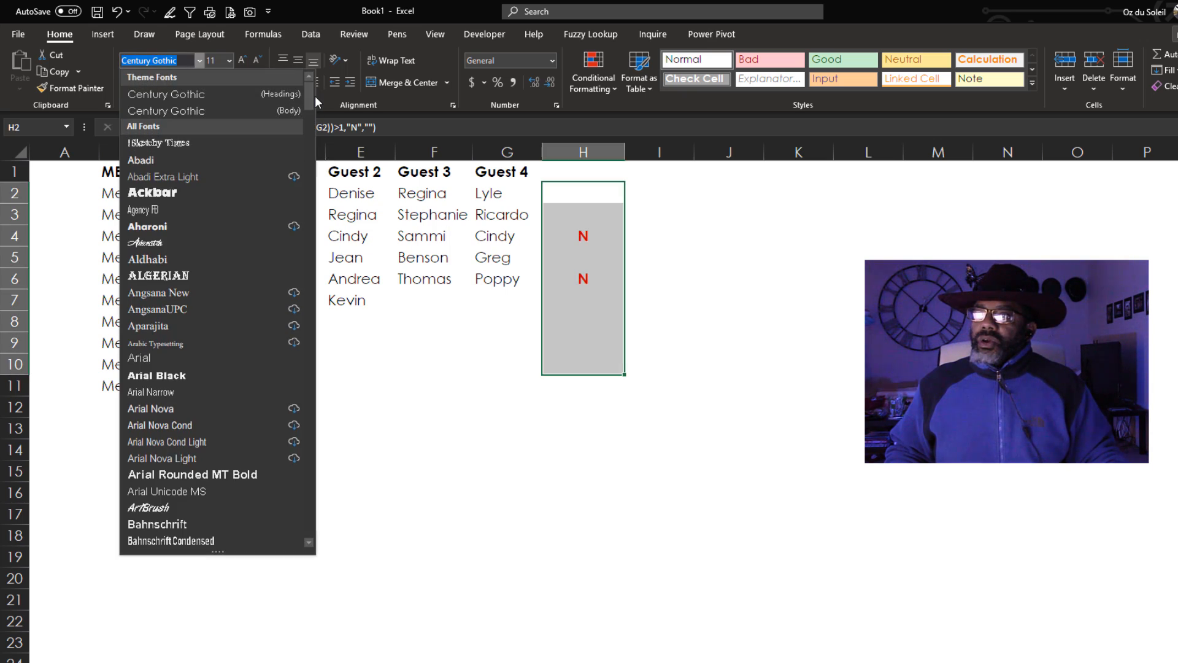
scroll(down, 3)
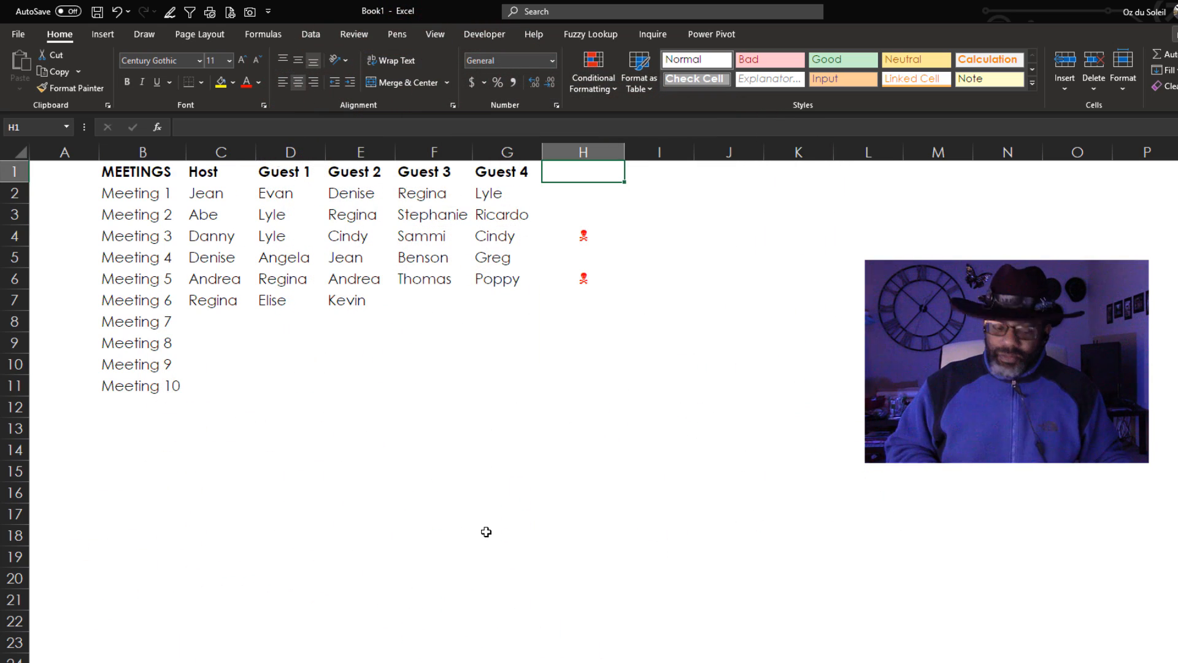
text(C)
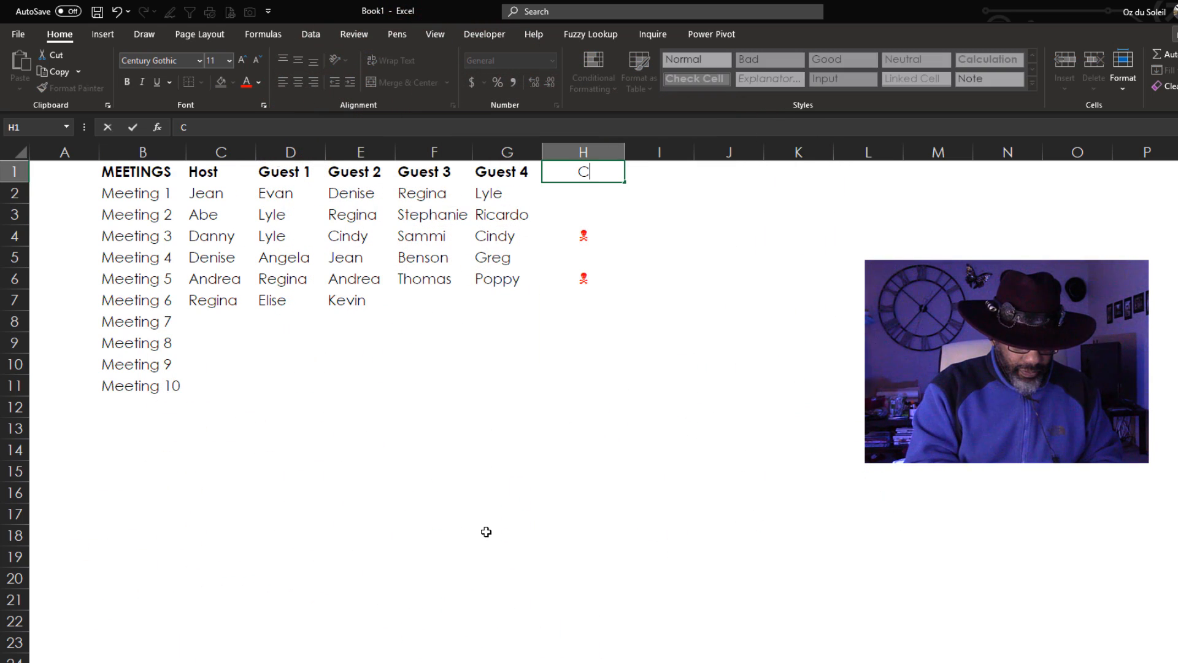
key(enter)
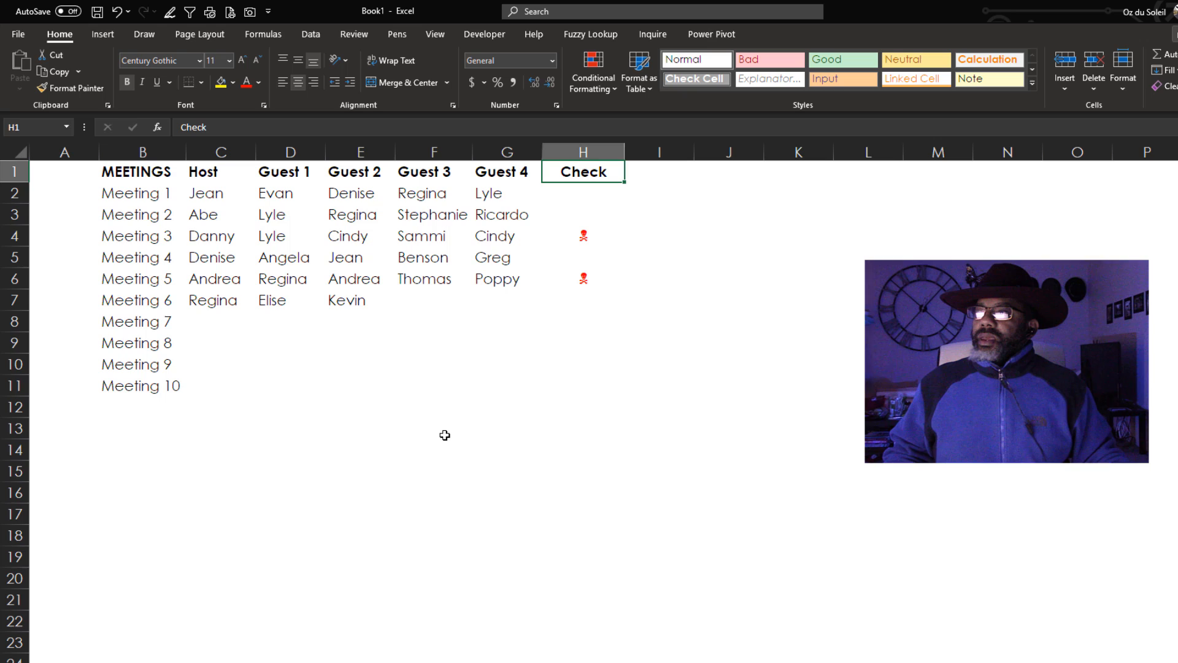
mouse_move(404, 162)
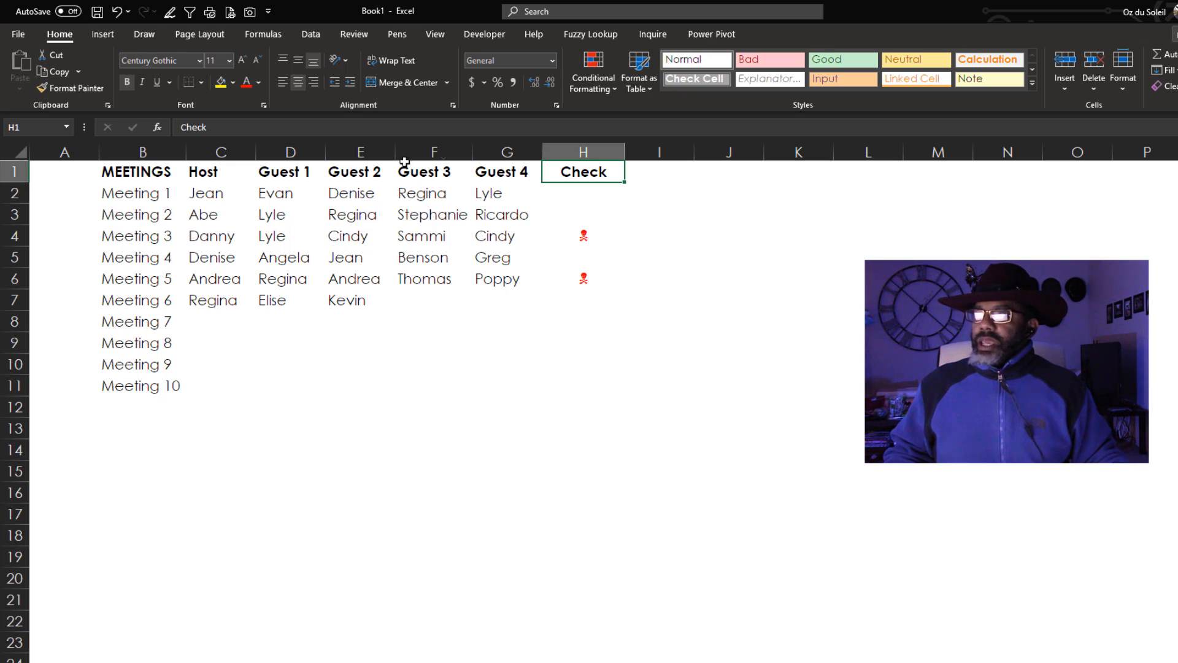
Step: Format the range as a table with headers, then list Al as host and guest for Meeting 7
click(638, 71)
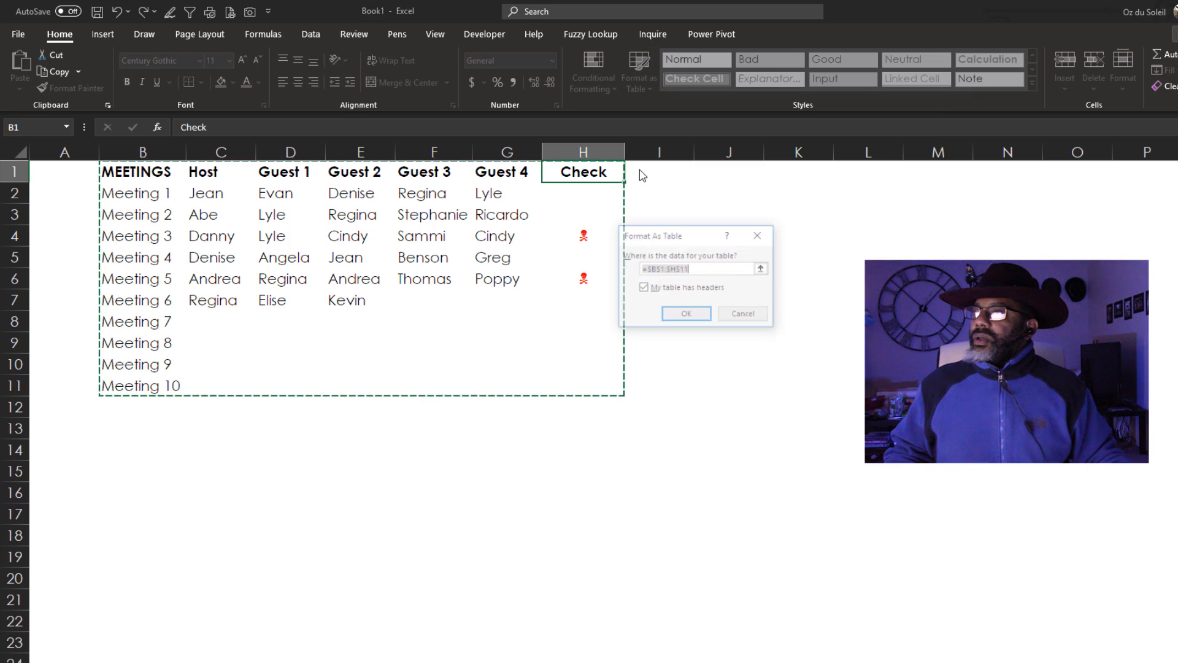
click(684, 313)
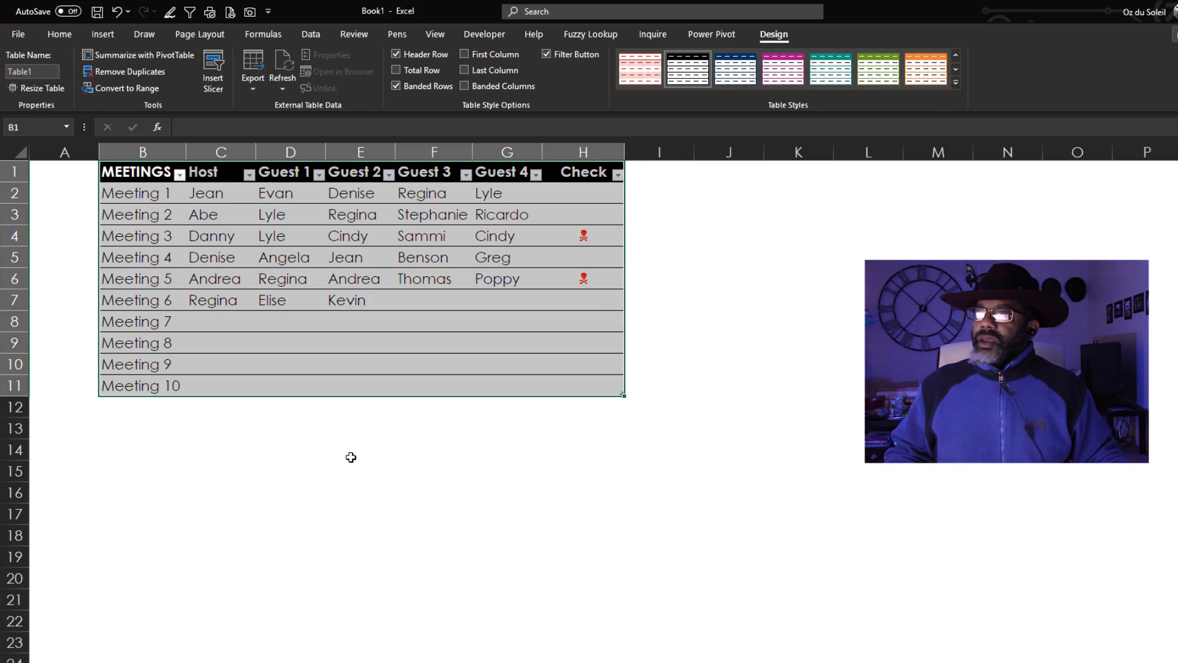
click(219, 320)
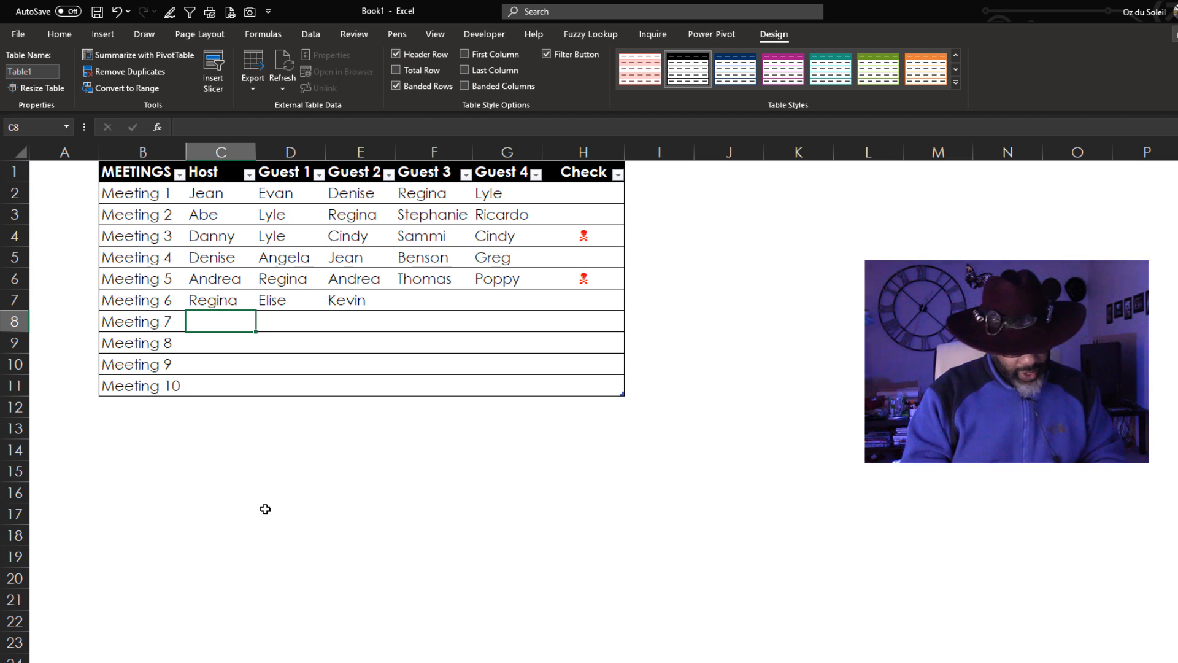
text(Al)
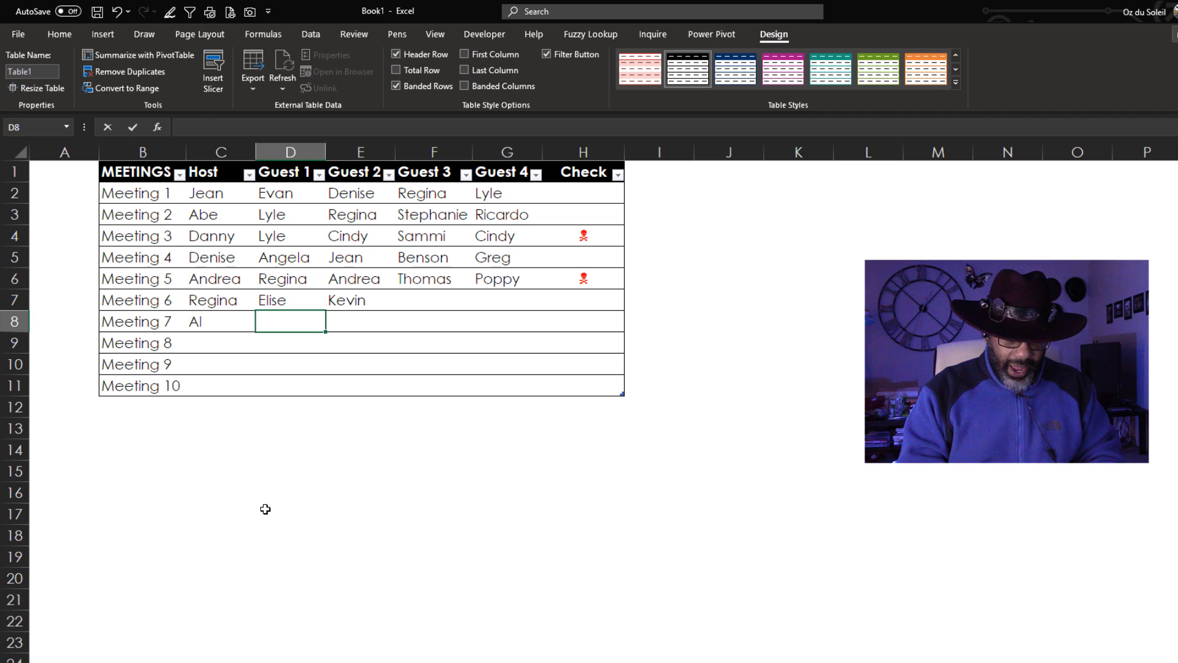
text(Al)
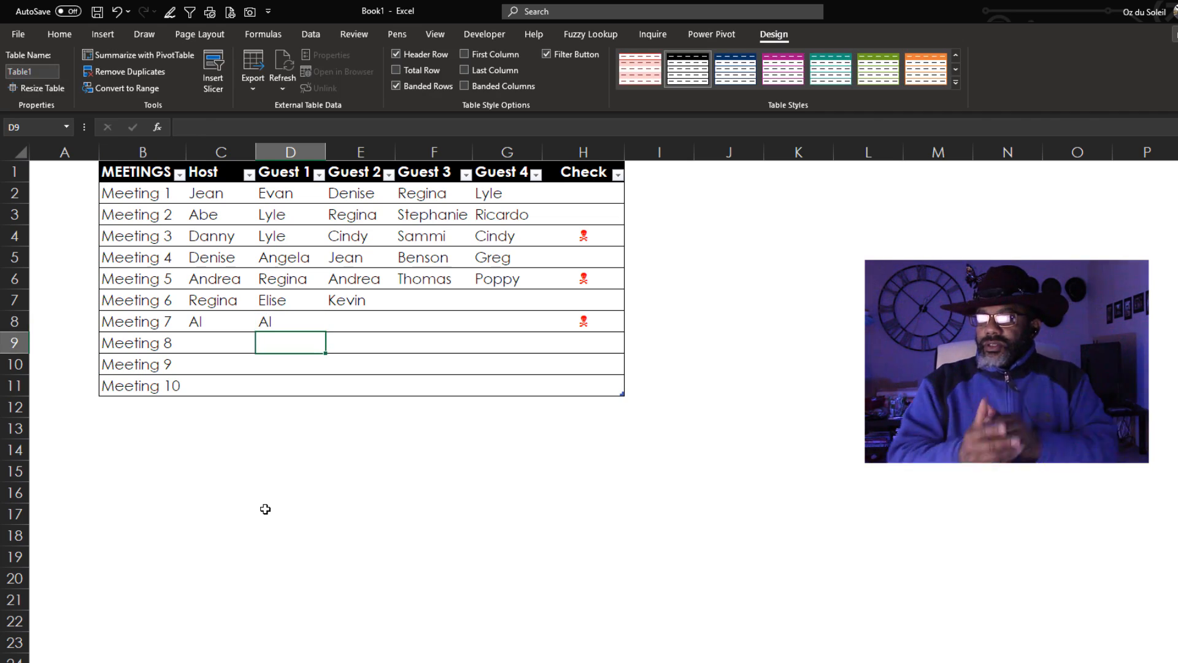